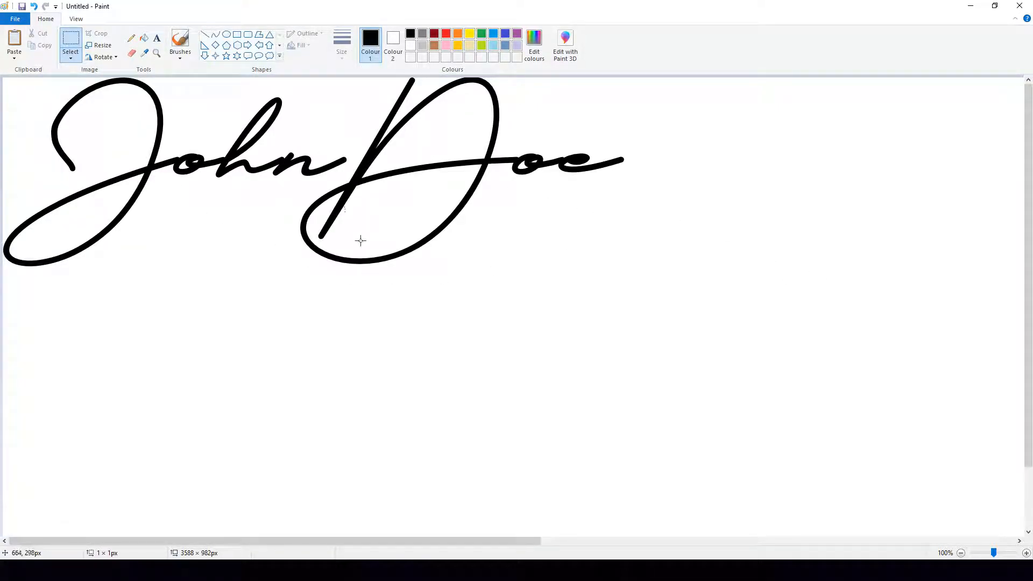
mouse_move(349, 250)
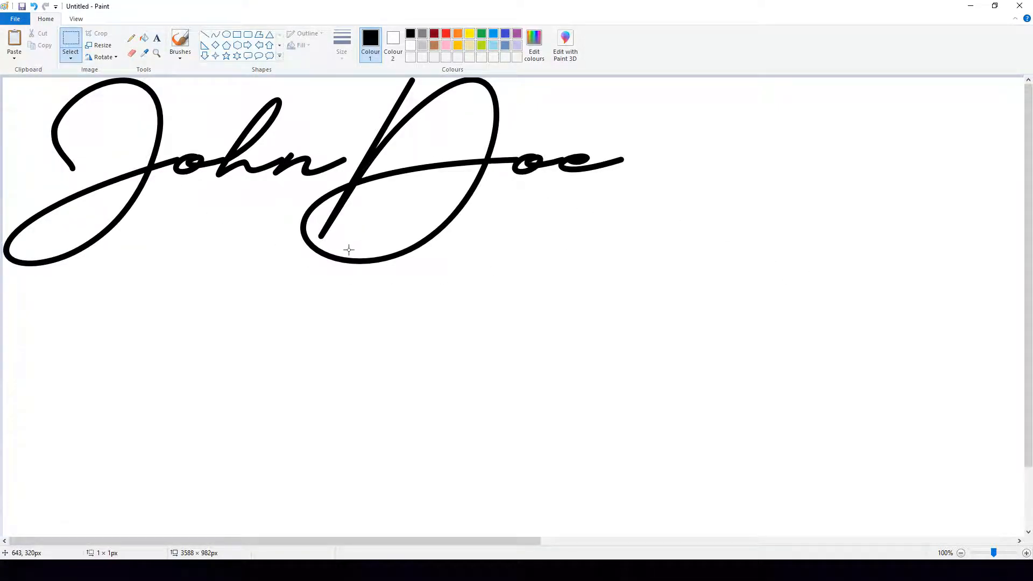
mouse_move(288, 255)
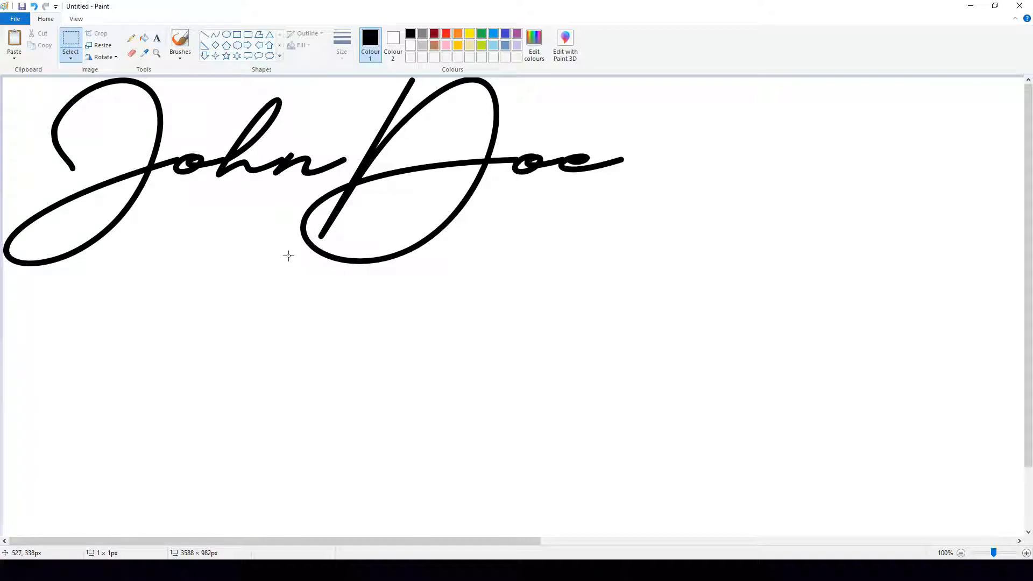
mouse_move(344, 217)
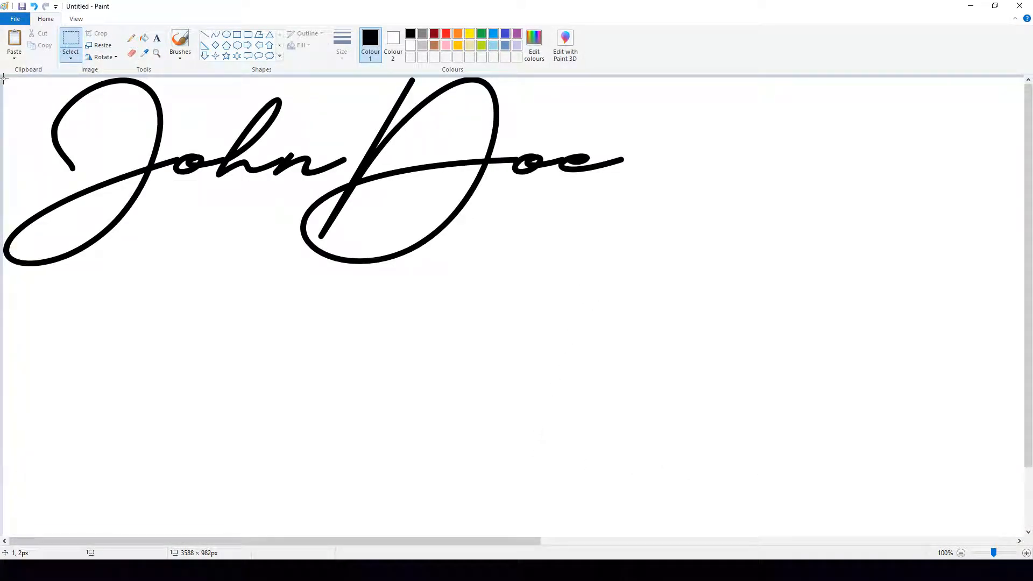
Select the area around the John Doe signature in Paint and crop to it.
click(70, 43)
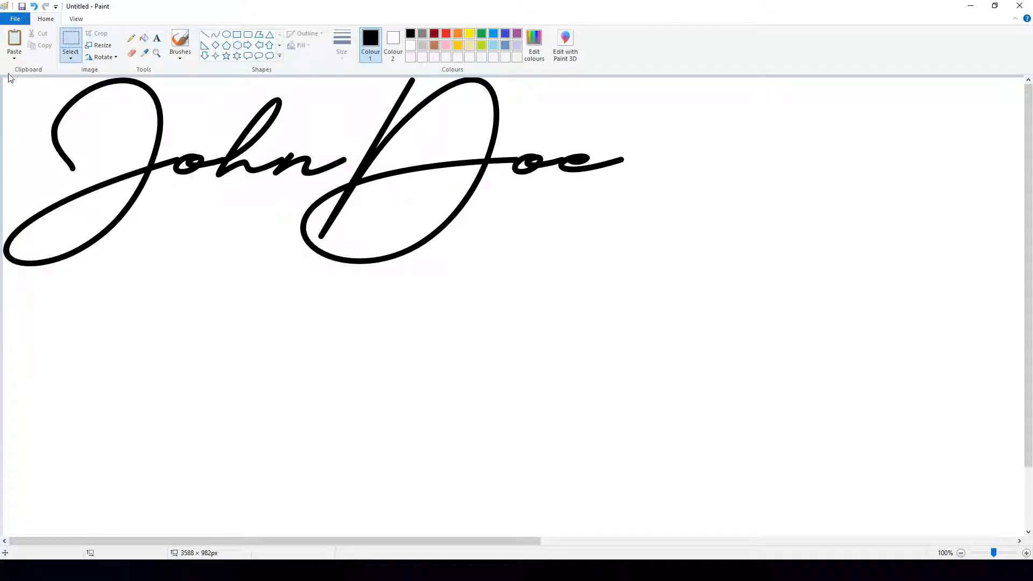
drag(3, 79, 419, 200)
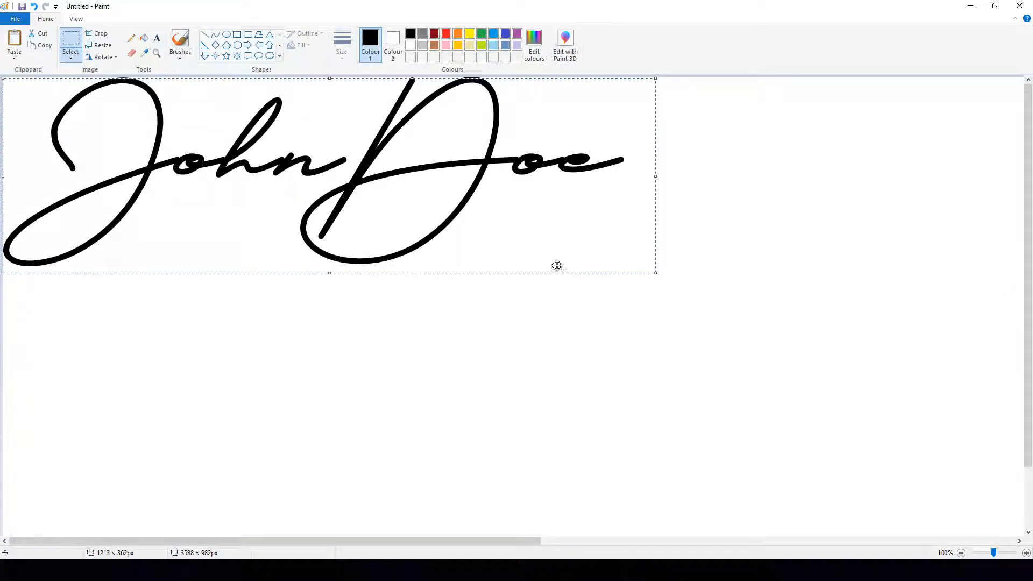
mouse_move(593, 187)
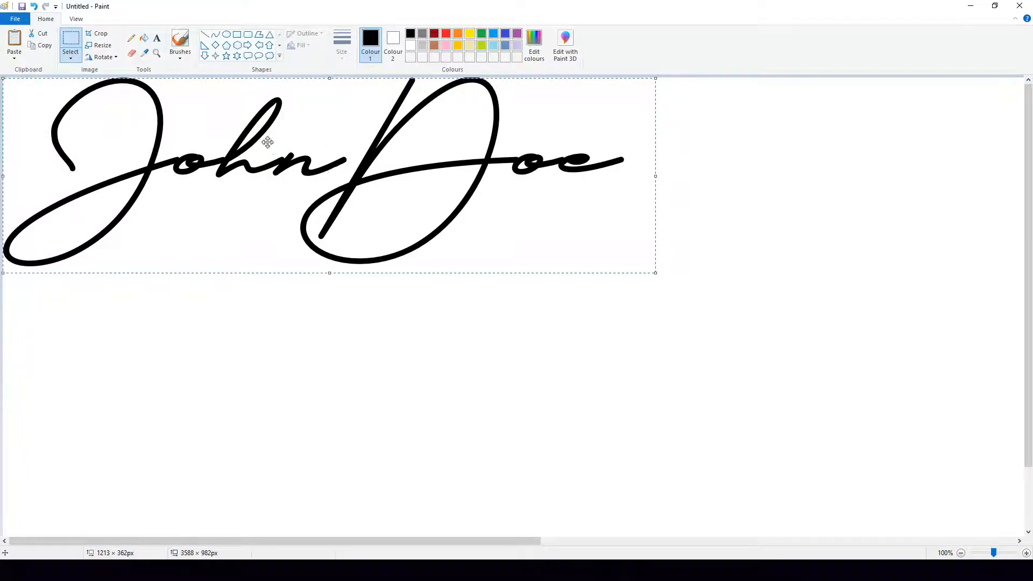
click(100, 32)
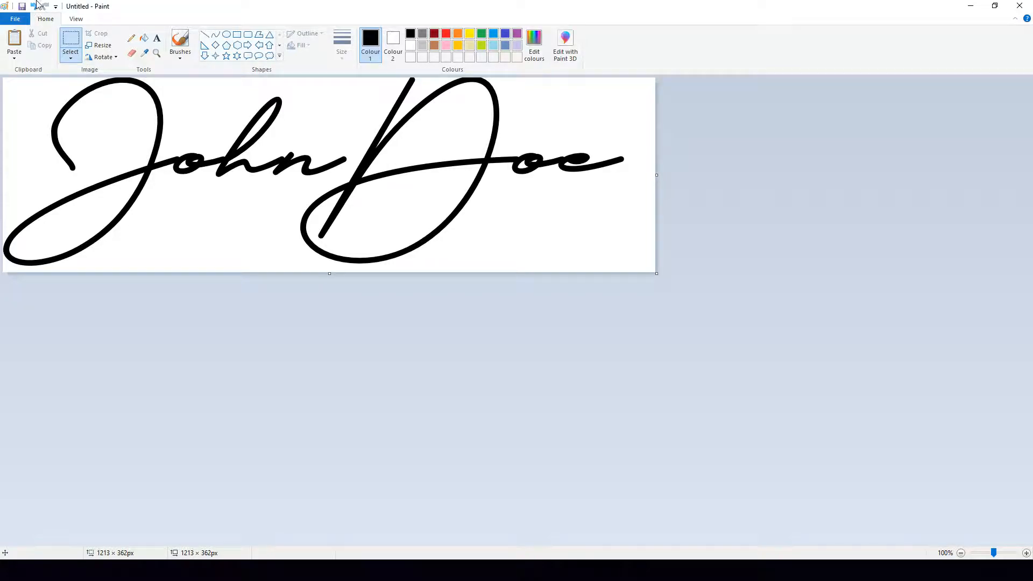
Save the cropped image as Signature.png on the Desktop, replacing the existing file.
click(14, 18)
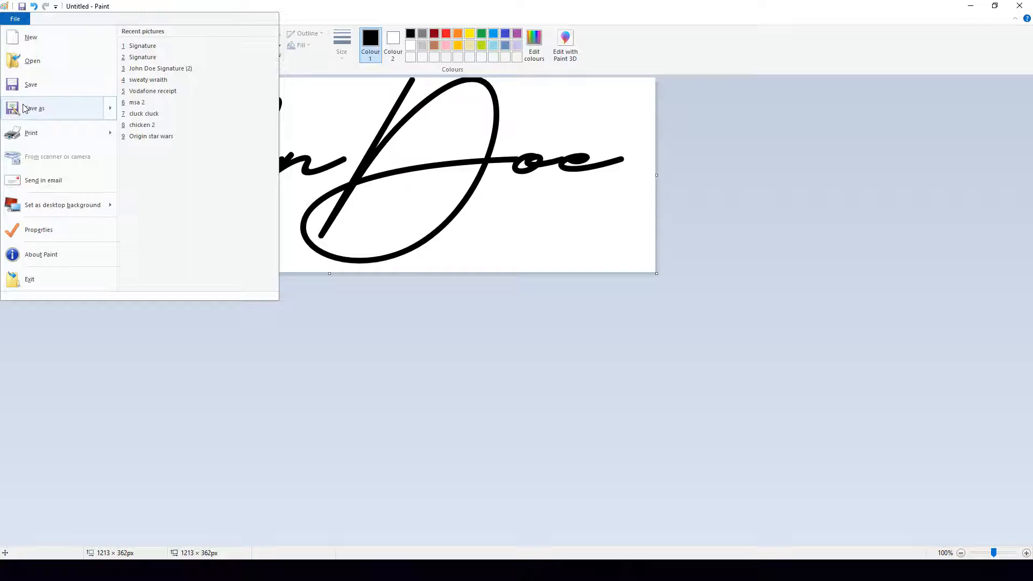
click(34, 108)
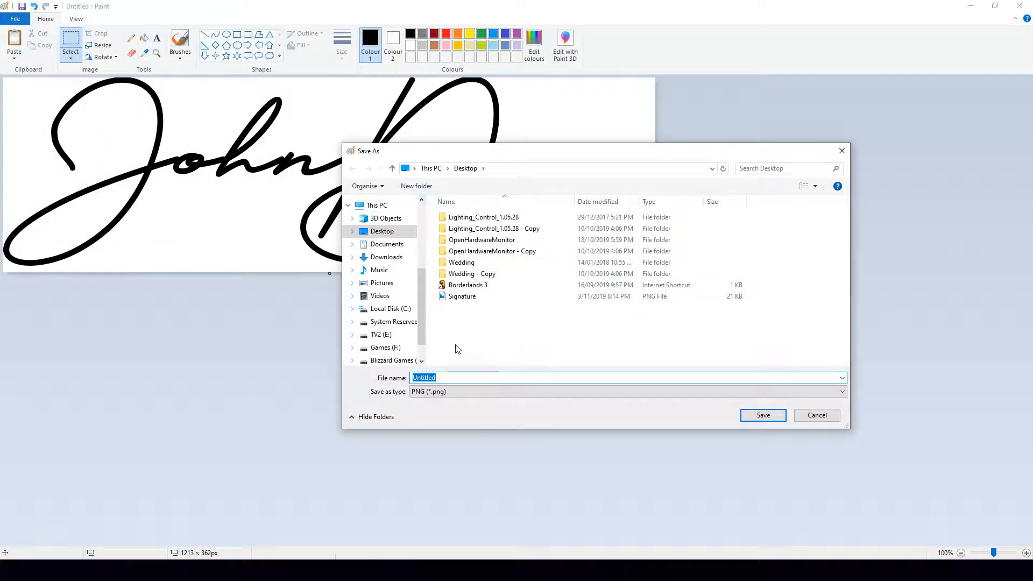
mouse_move(470, 310)
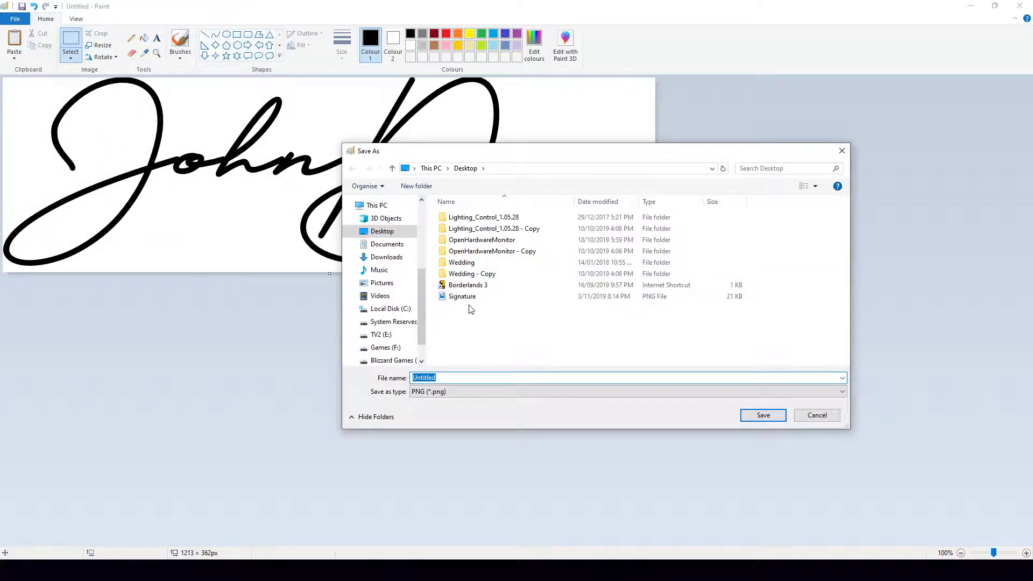
mouse_move(466, 303)
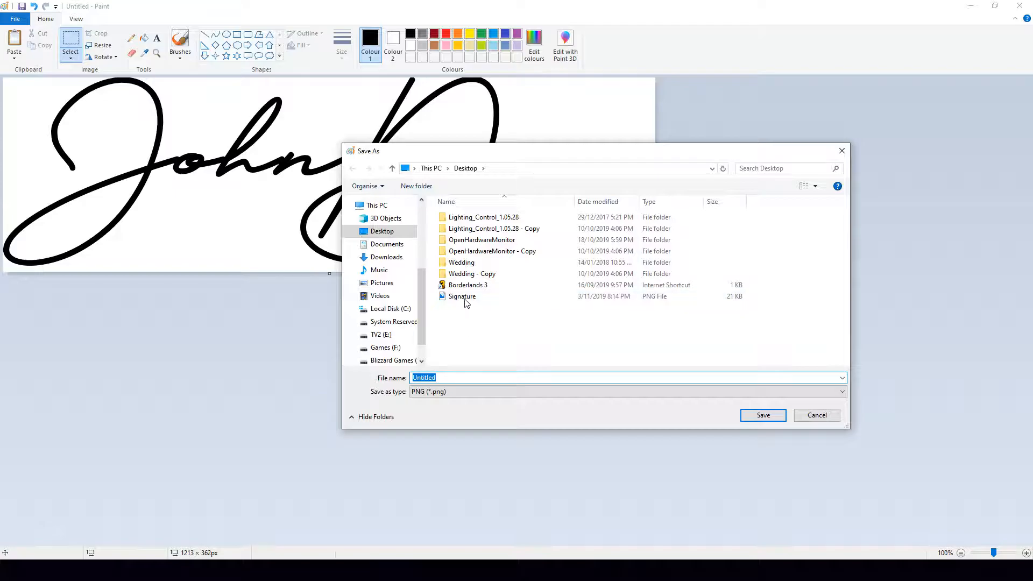
text(Signature.png)
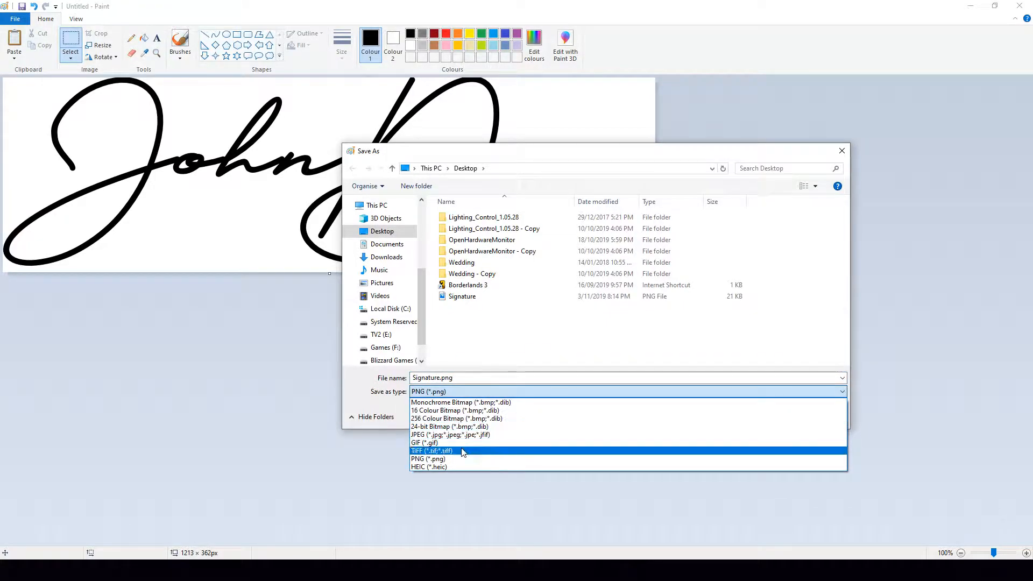
click(438, 434)
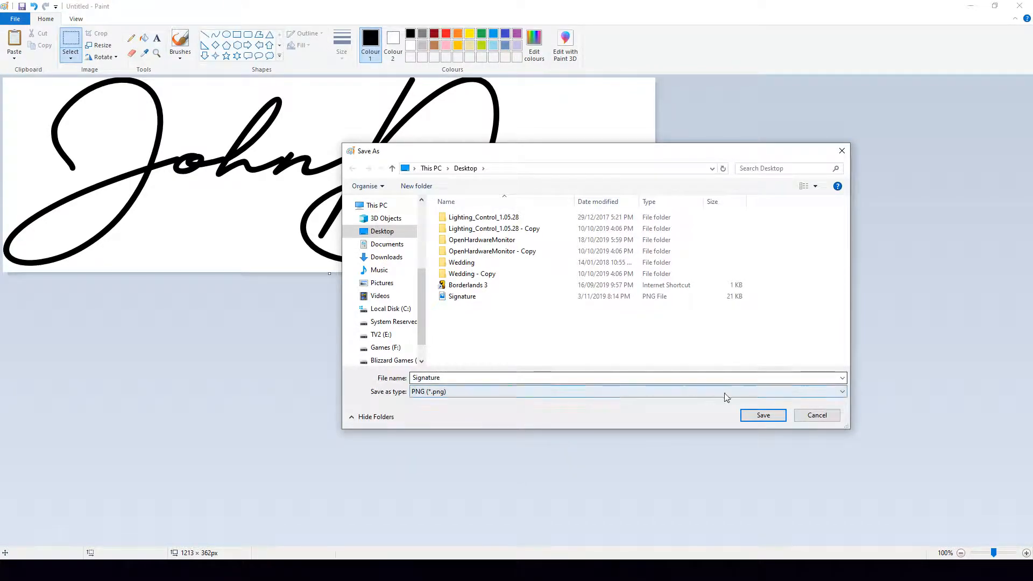
click(763, 415)
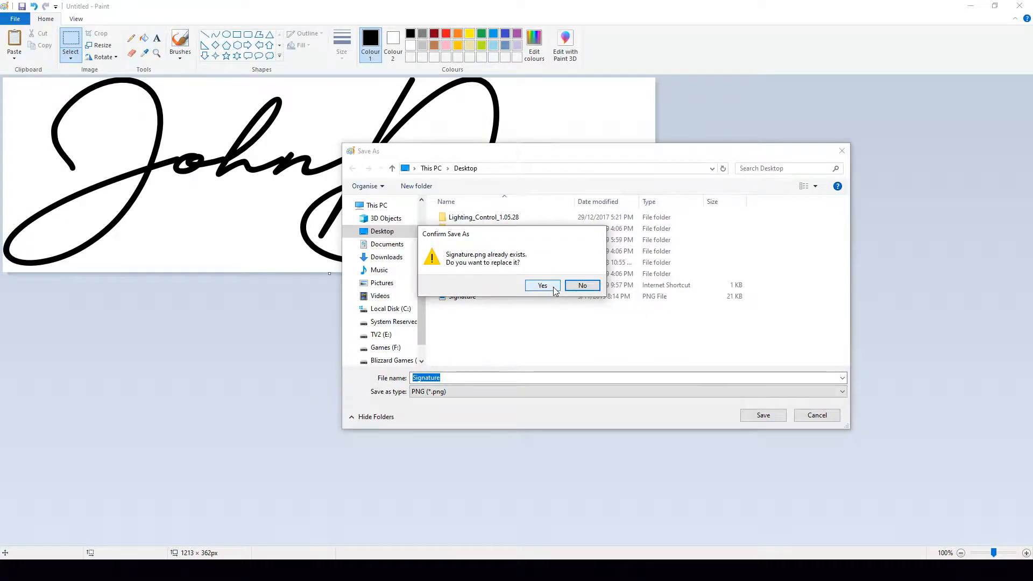
click(543, 285)
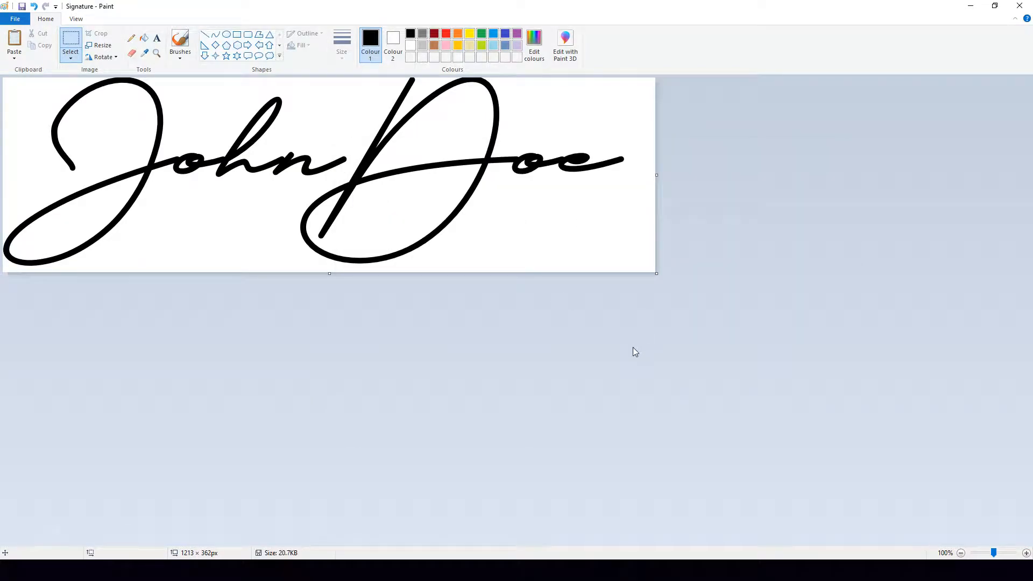
mouse_move(1020, 12)
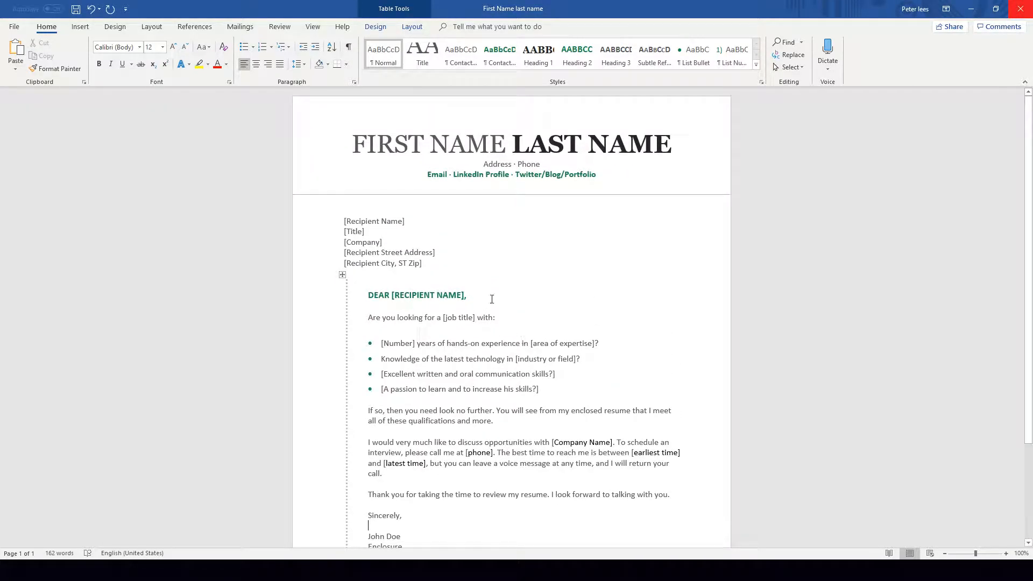
mouse_move(487, 304)
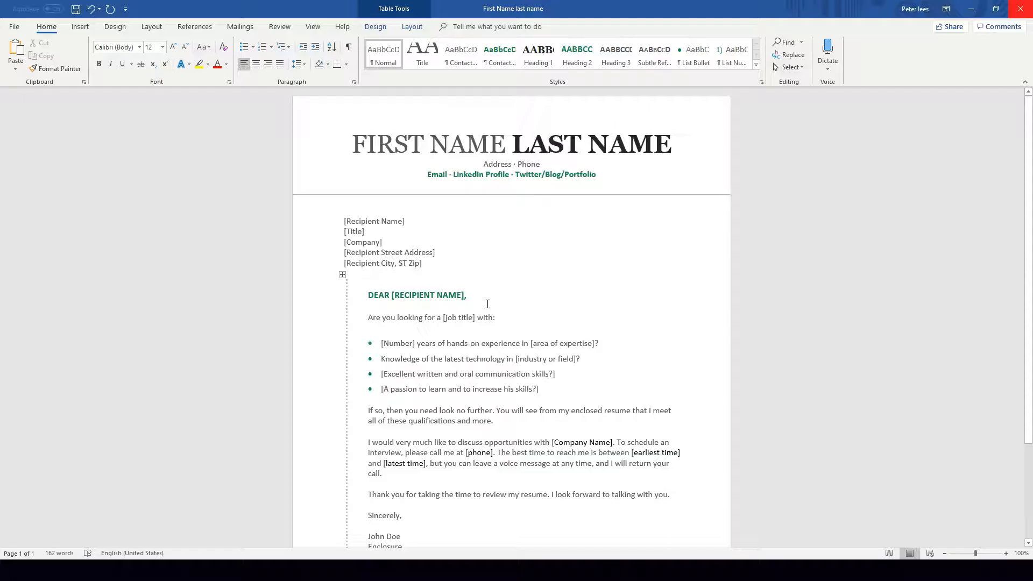
Scroll the cover letter down and place the cursor on the blank line under 'Sincerely,'.
scroll(down, 3)
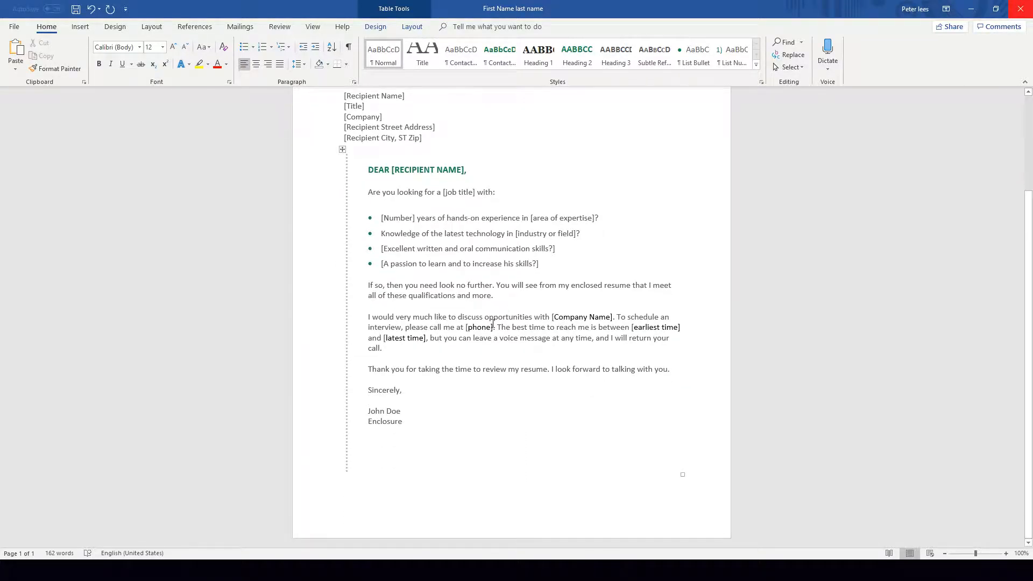
click(368, 400)
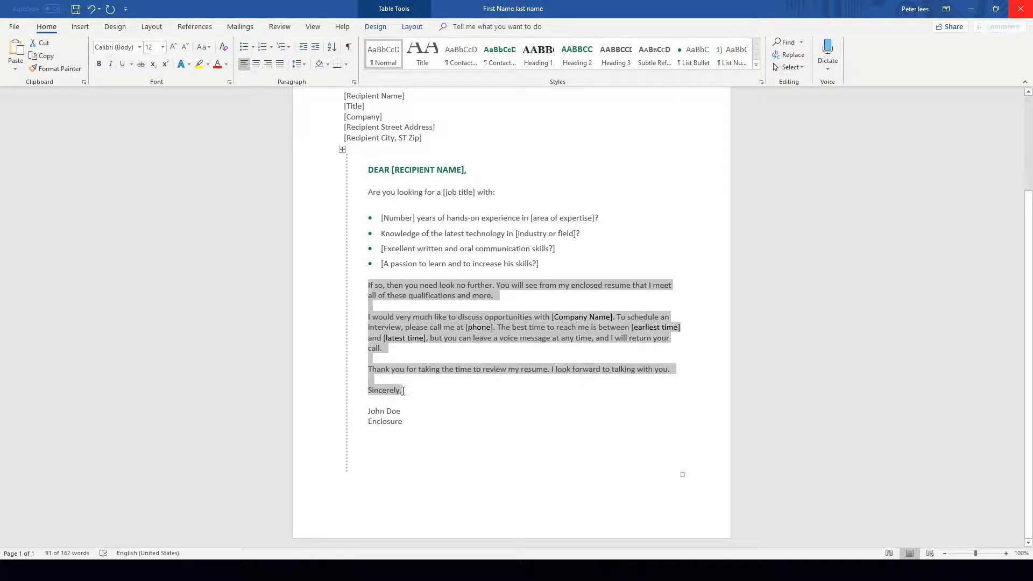
click(379, 400)
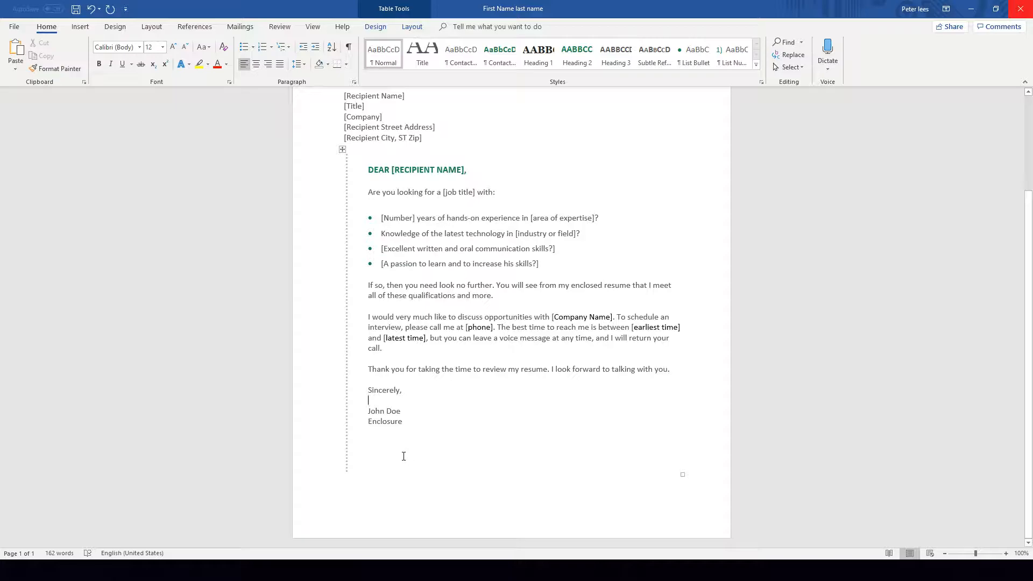
mouse_move(36, 432)
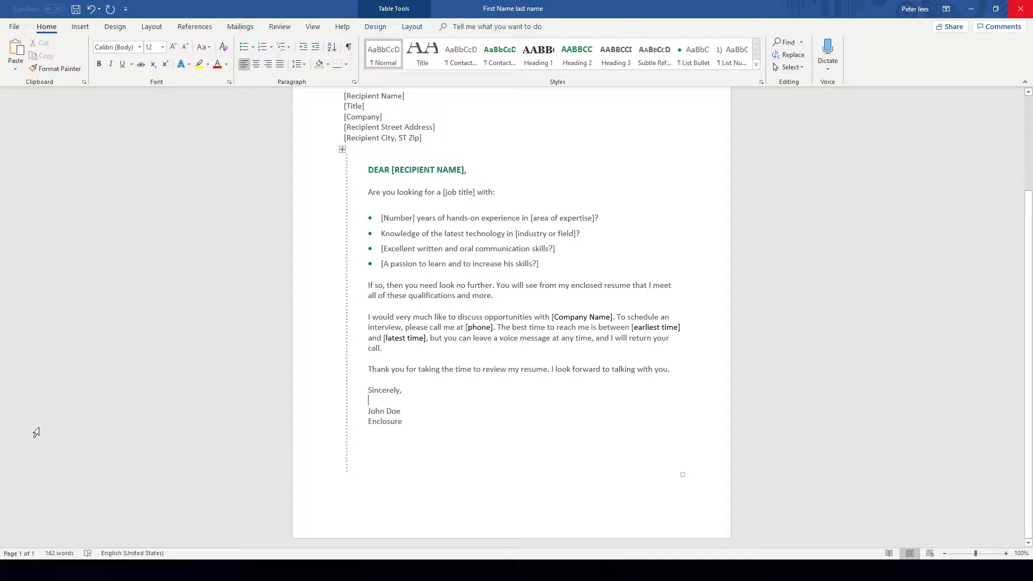
mouse_move(29, 356)
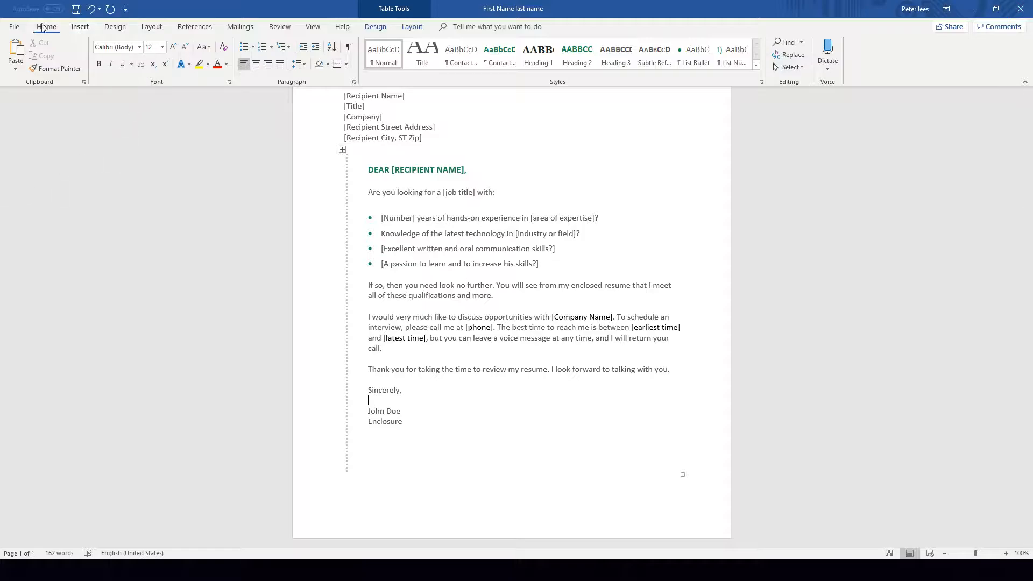
mouse_move(91, 30)
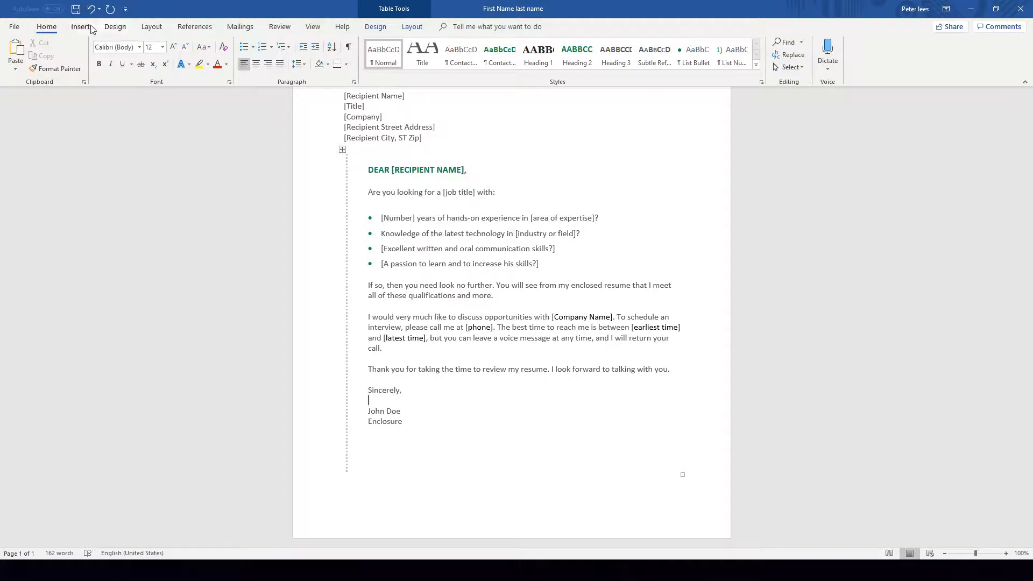
Insert the Signature picture from the Desktop into the letter.
click(80, 27)
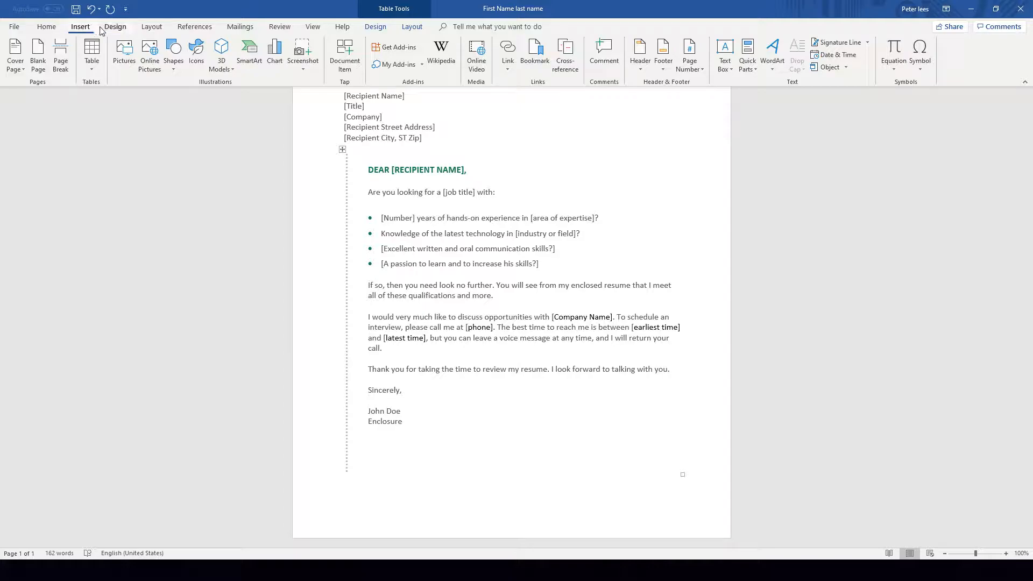
mouse_move(179, 86)
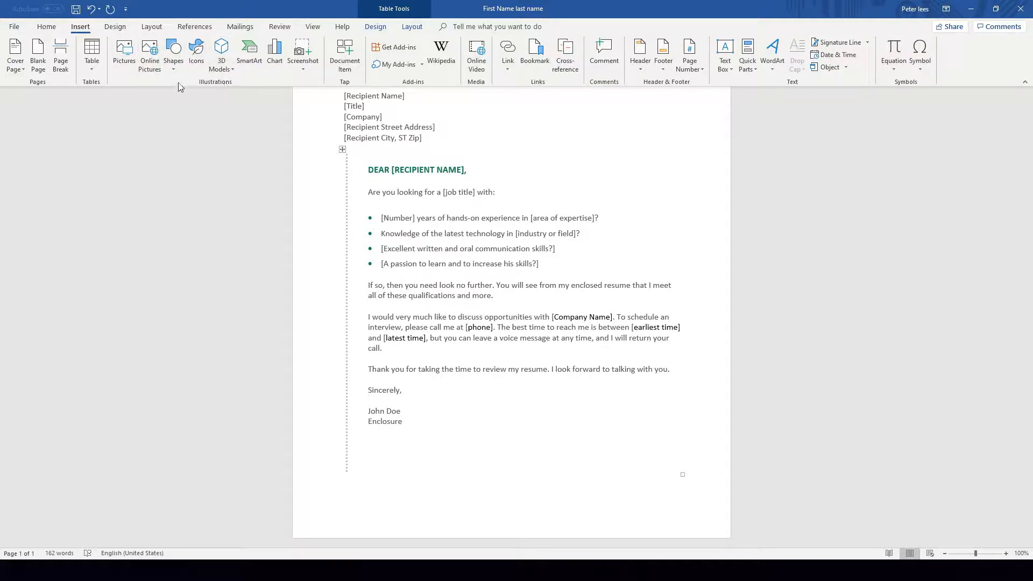
mouse_move(217, 87)
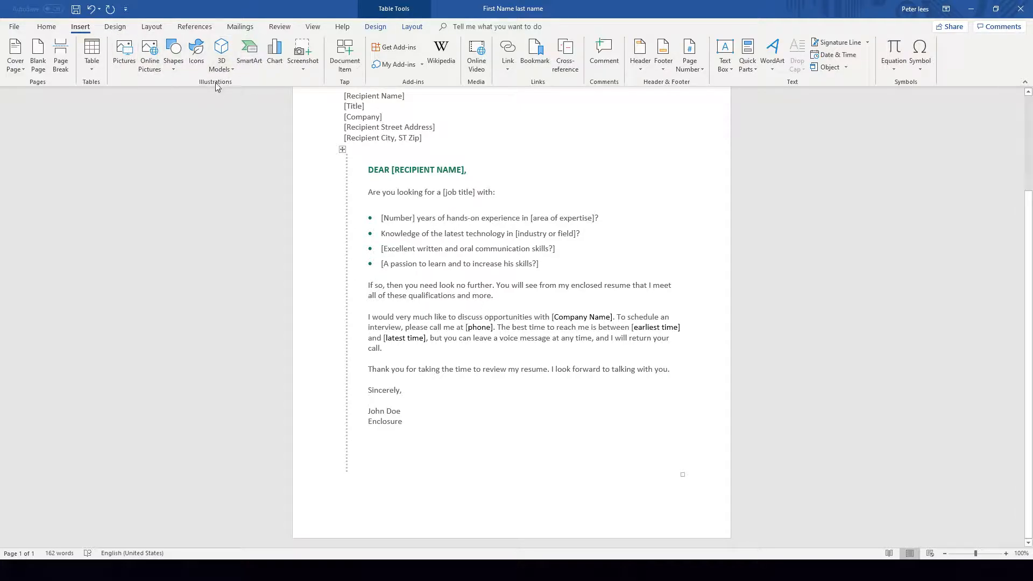
click(123, 53)
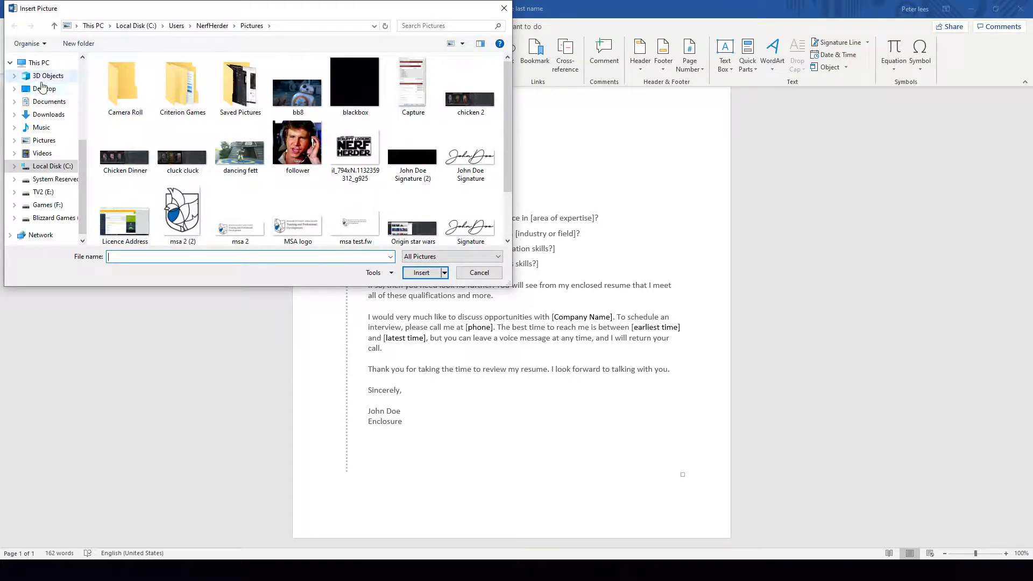
click(43, 88)
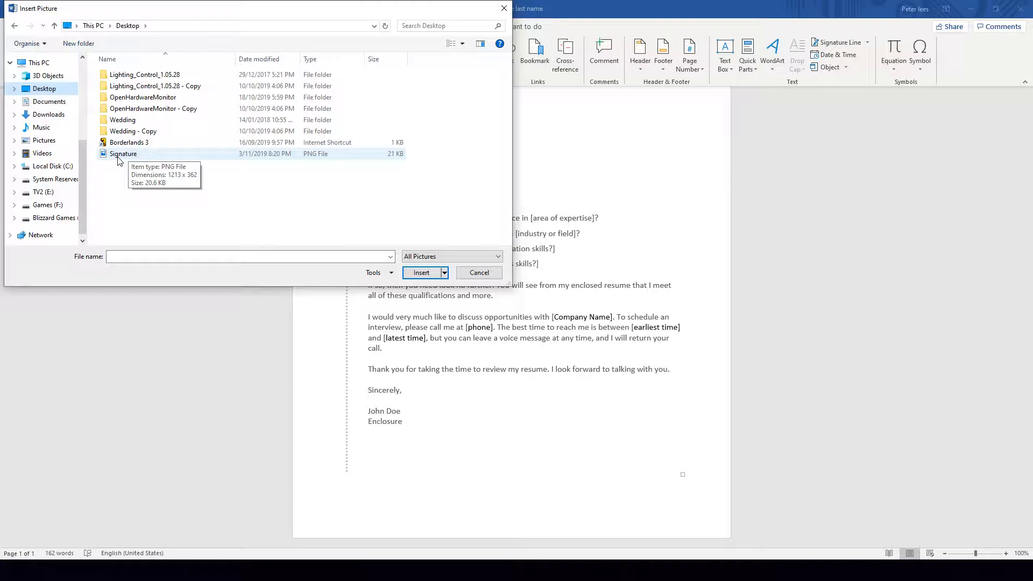
click(123, 153)
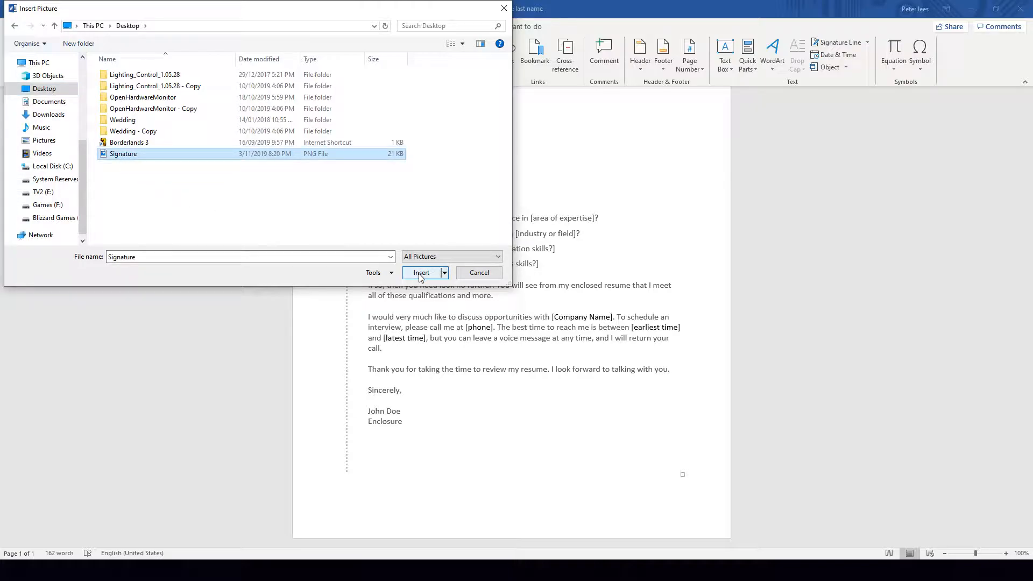
click(421, 273)
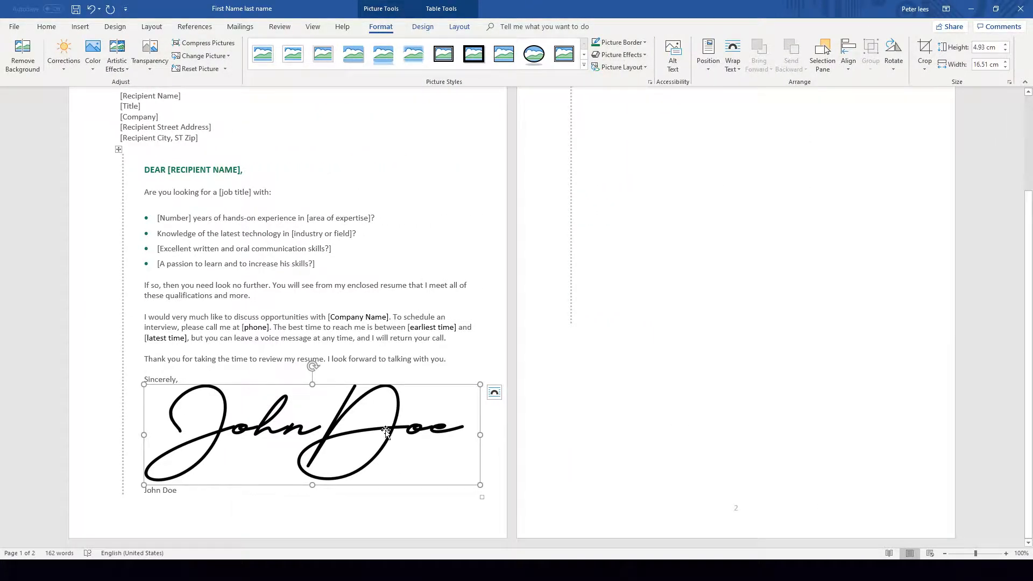
mouse_move(408, 442)
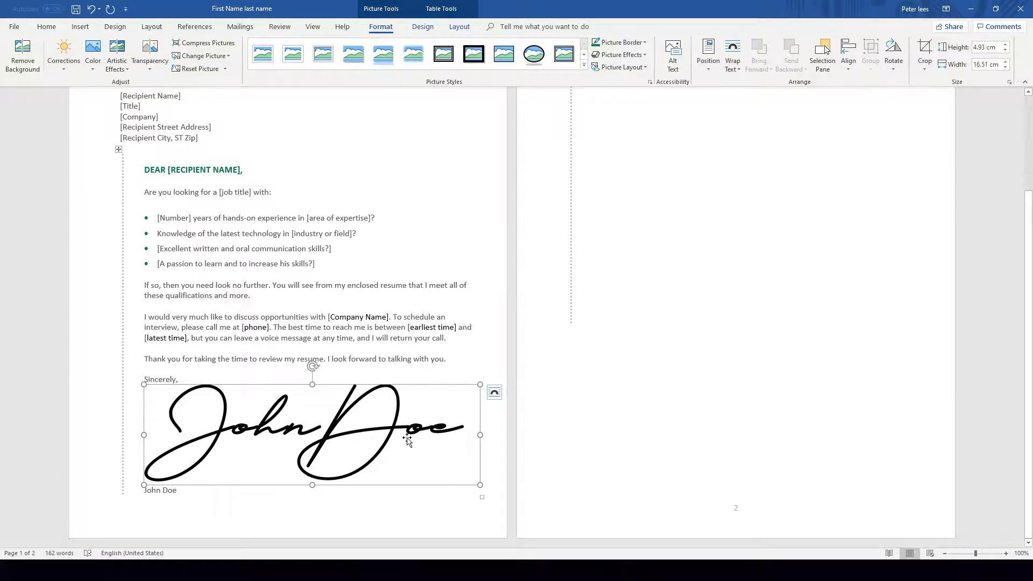
mouse_move(419, 434)
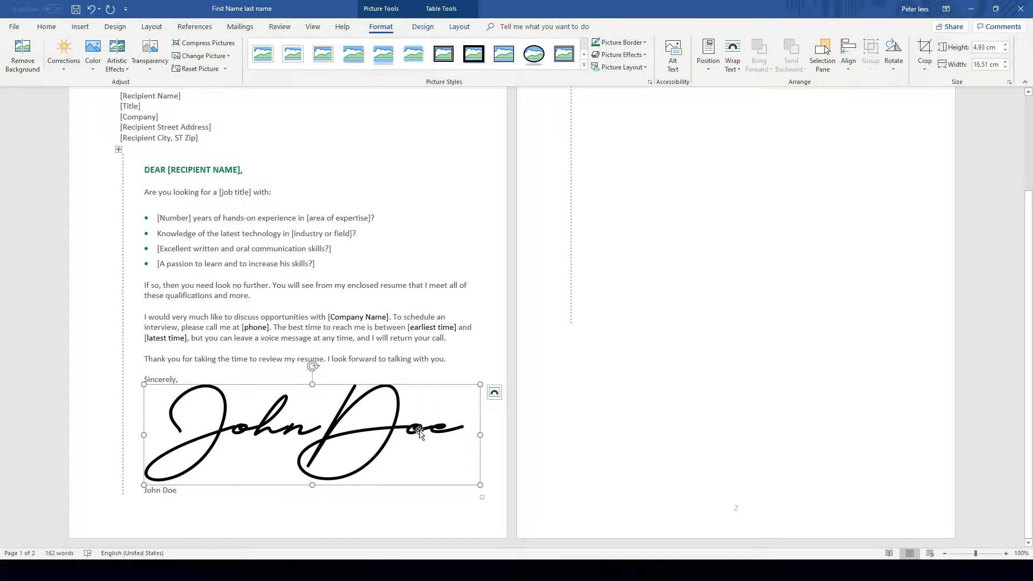
mouse_move(469, 479)
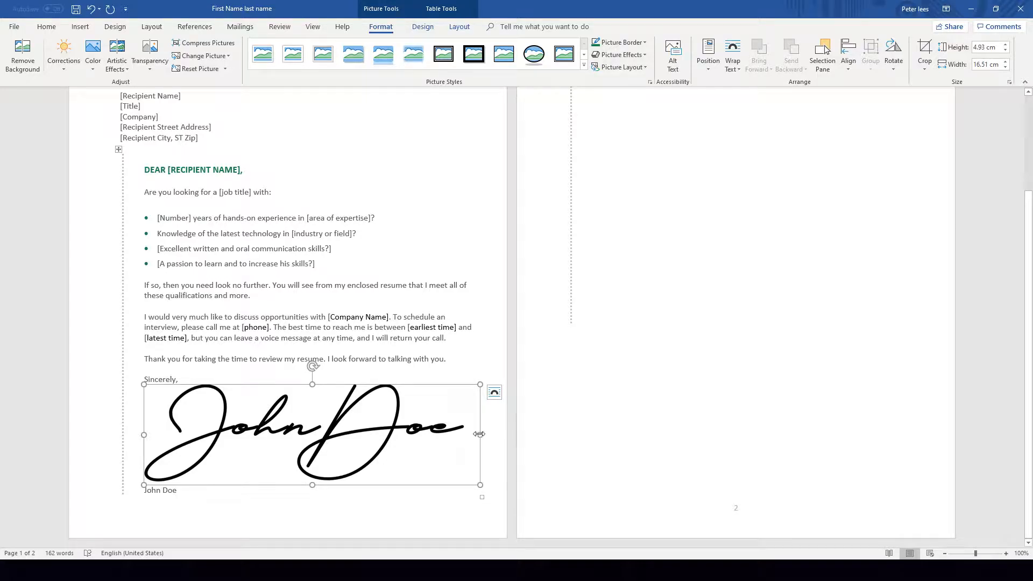
mouse_move(312, 384)
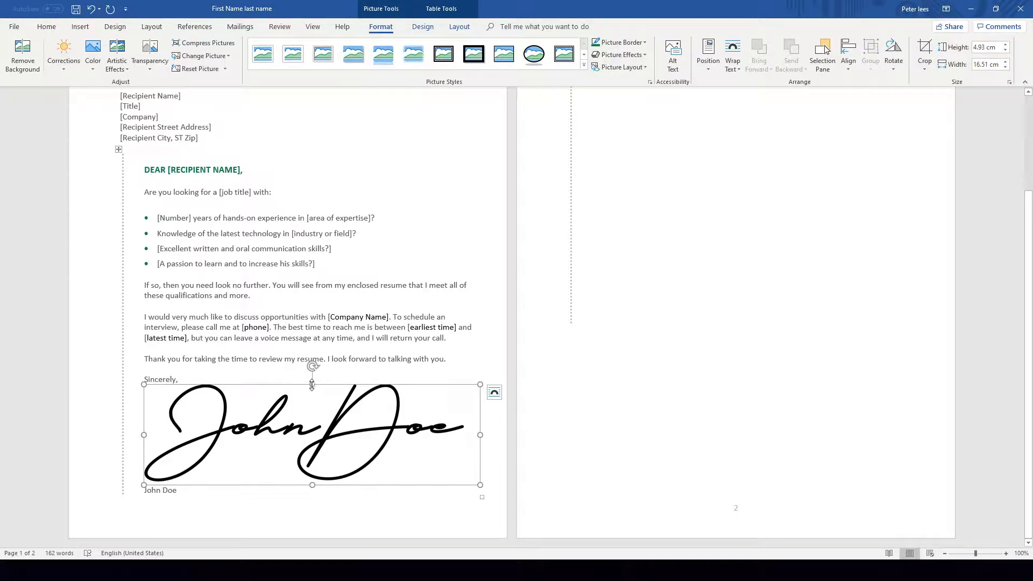
mouse_move(149, 432)
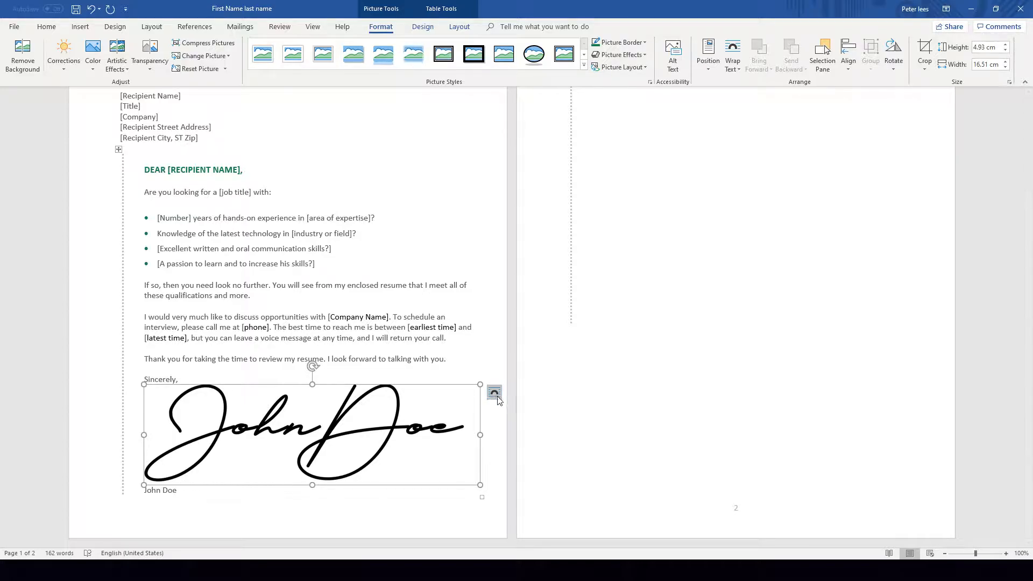
mouse_move(494, 395)
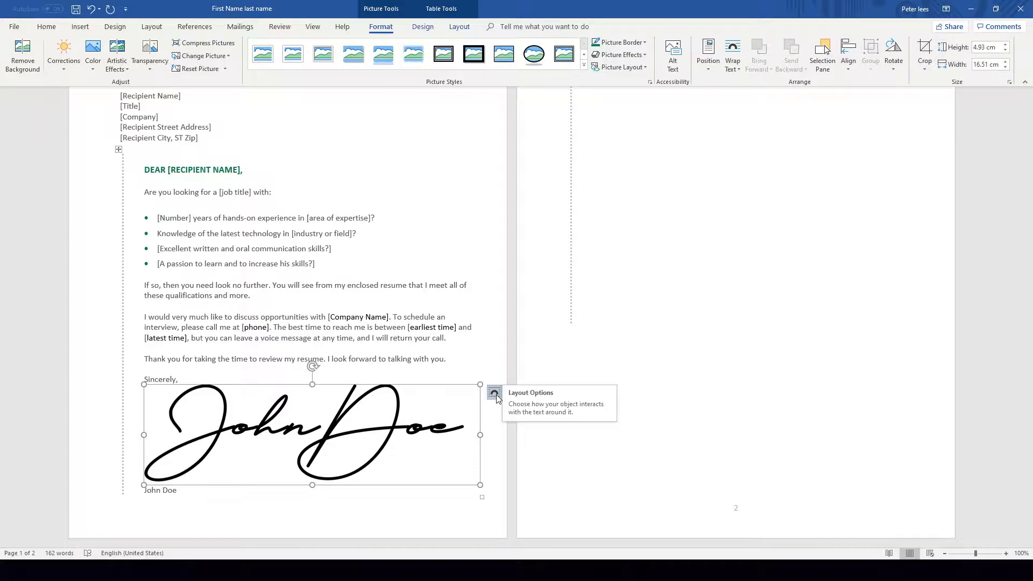
click(494, 393)
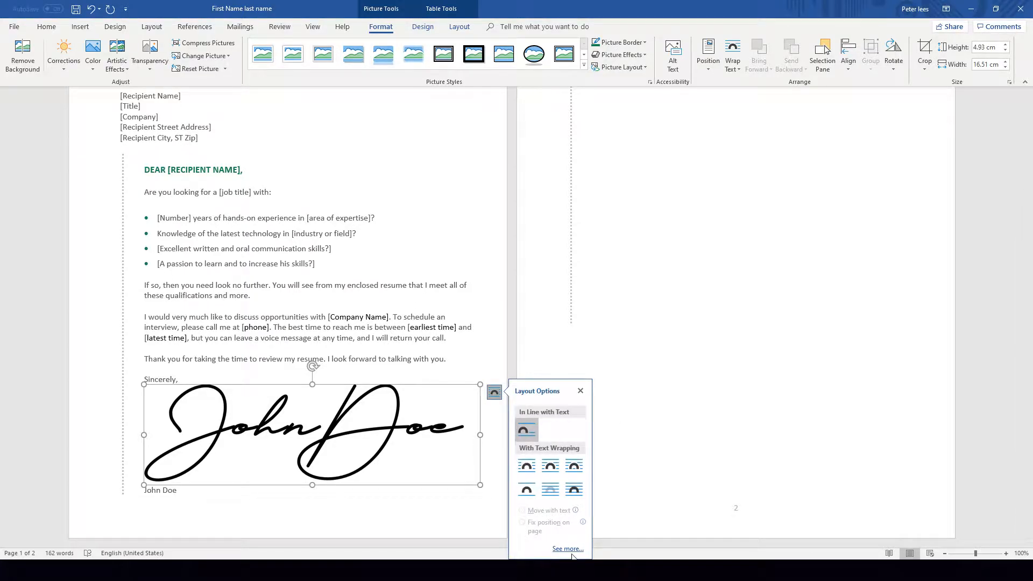
click(566, 549)
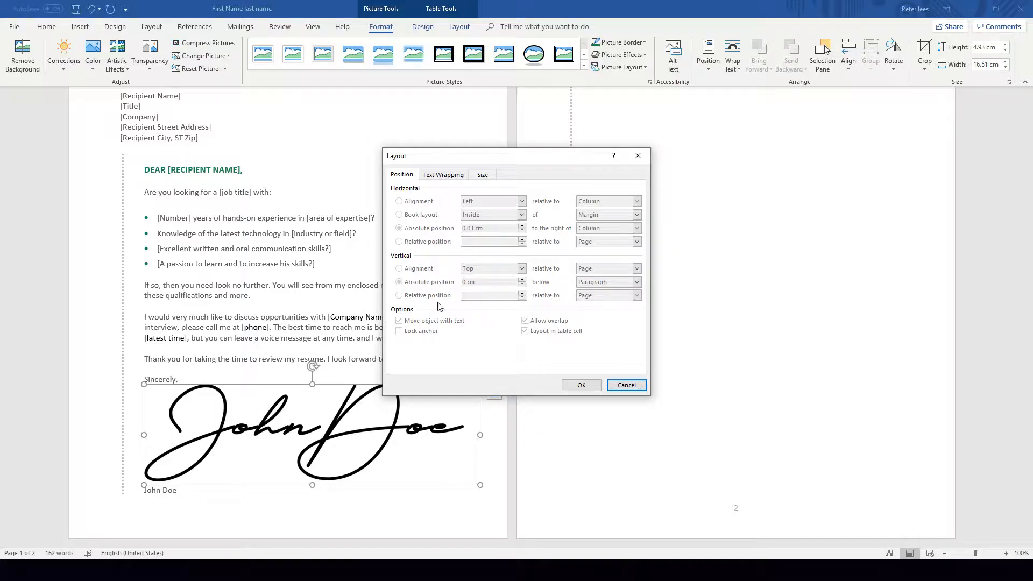
click(443, 174)
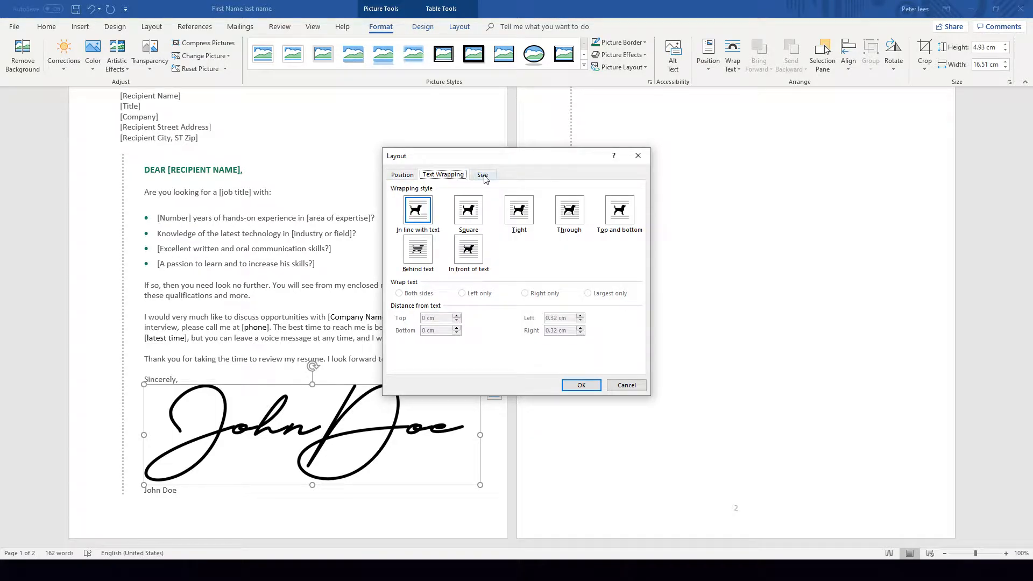
click(482, 174)
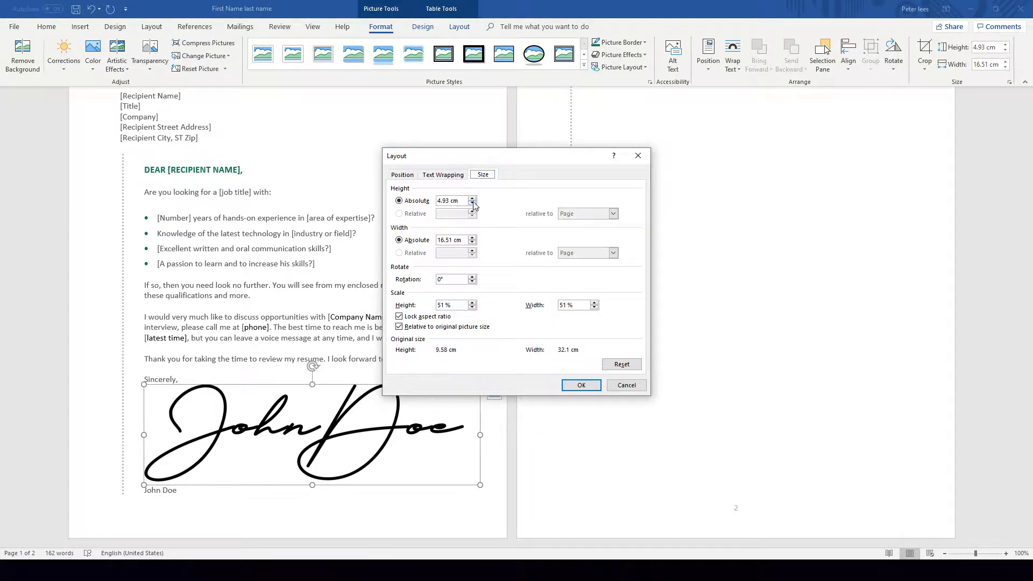
mouse_move(440, 165)
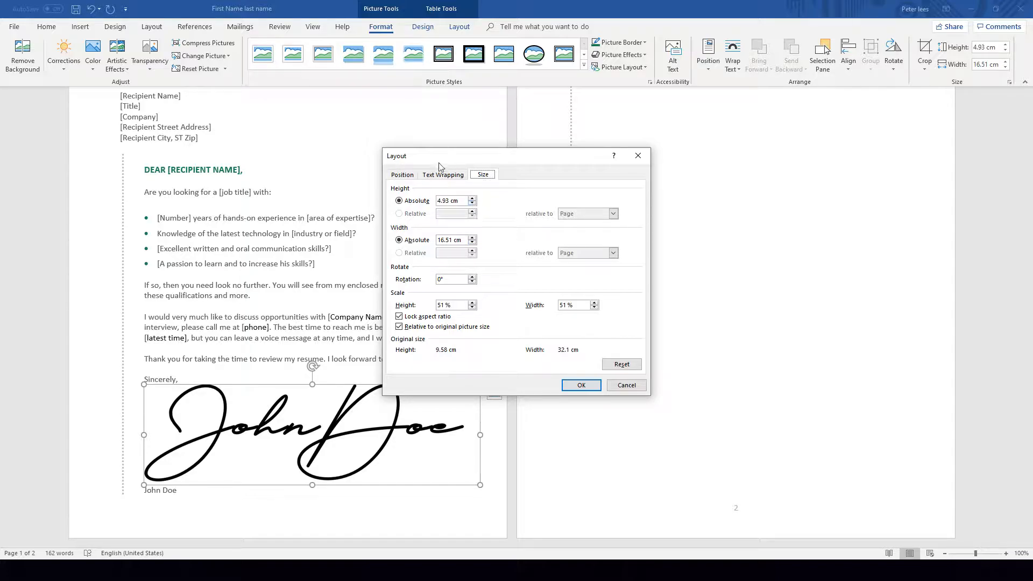
click(580, 385)
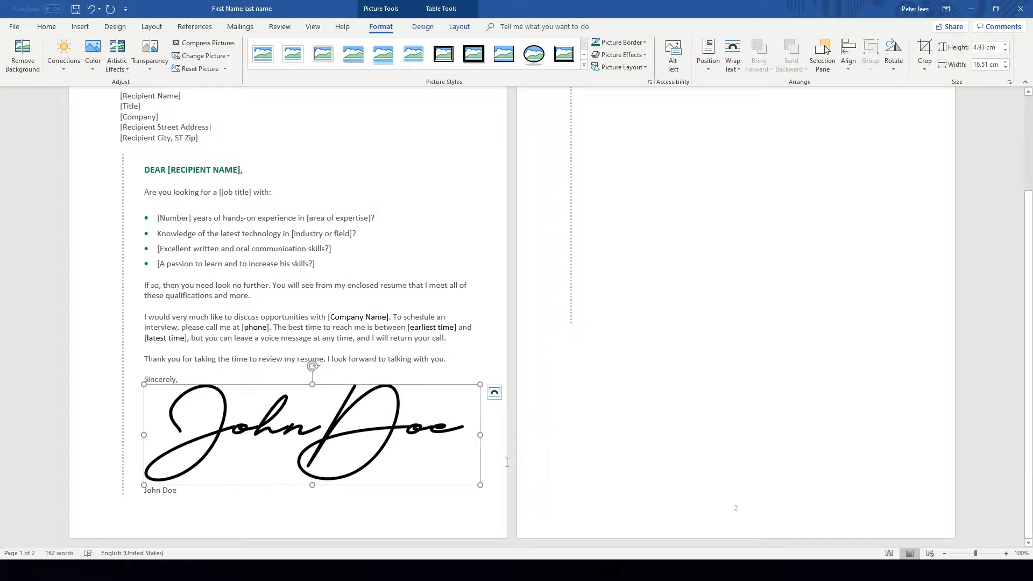
mouse_move(480, 484)
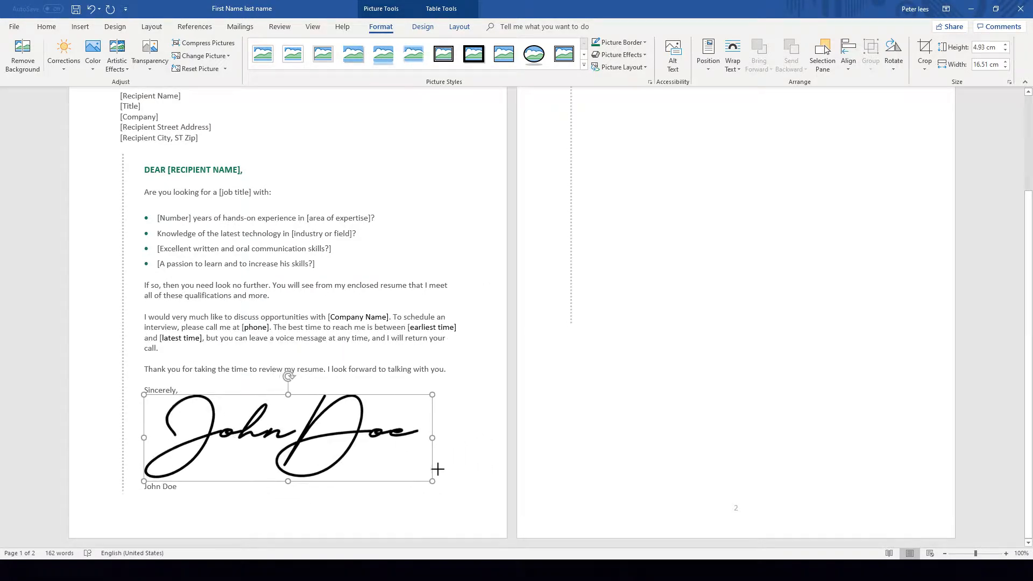
Drag the picture's corner handle inward to shrink the signature to about 4.85 by 16.27 cm.
drag(432, 436, 369, 431)
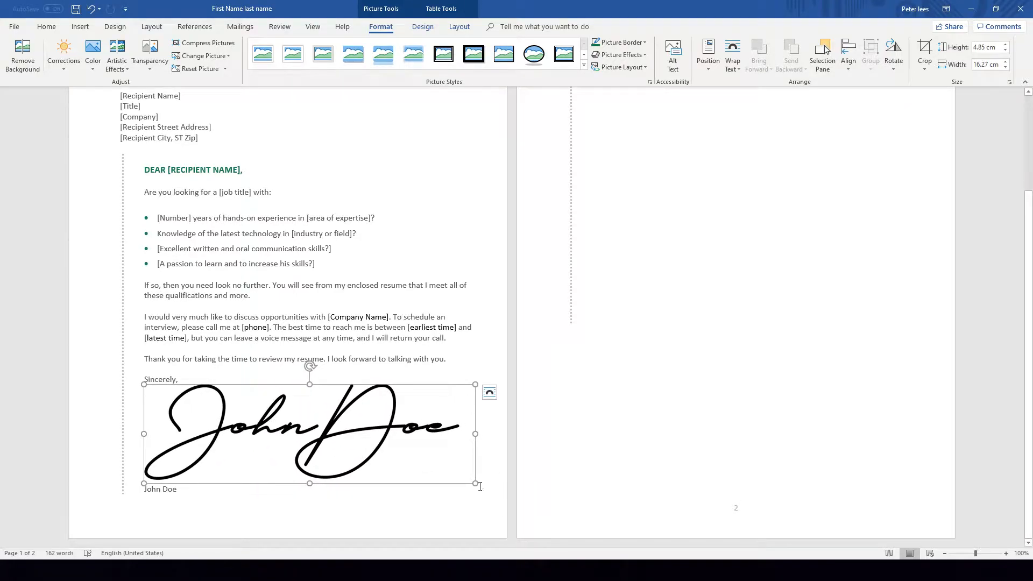
mouse_move(474, 484)
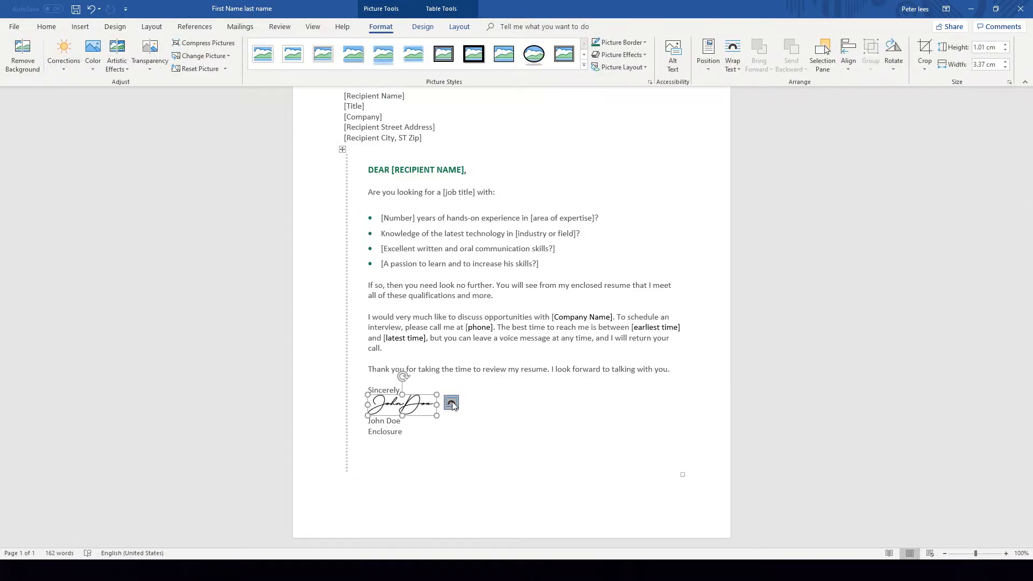
click(451, 402)
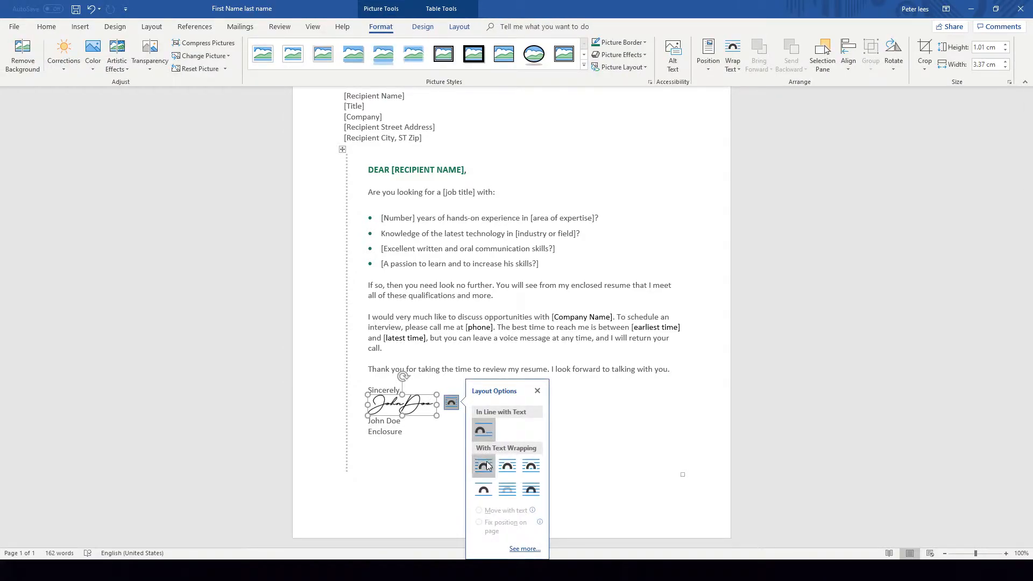
click(483, 430)
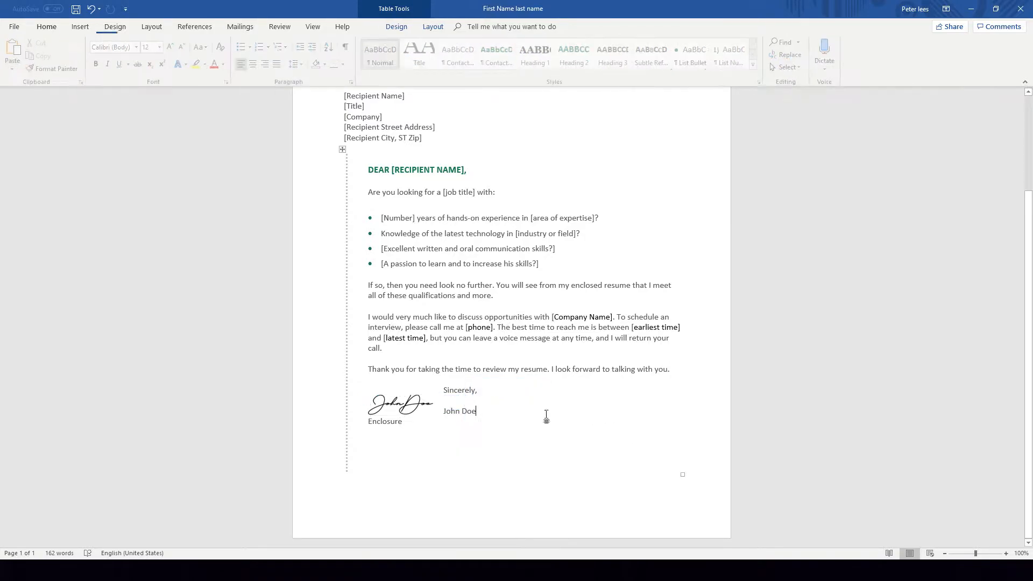
click(399, 403)
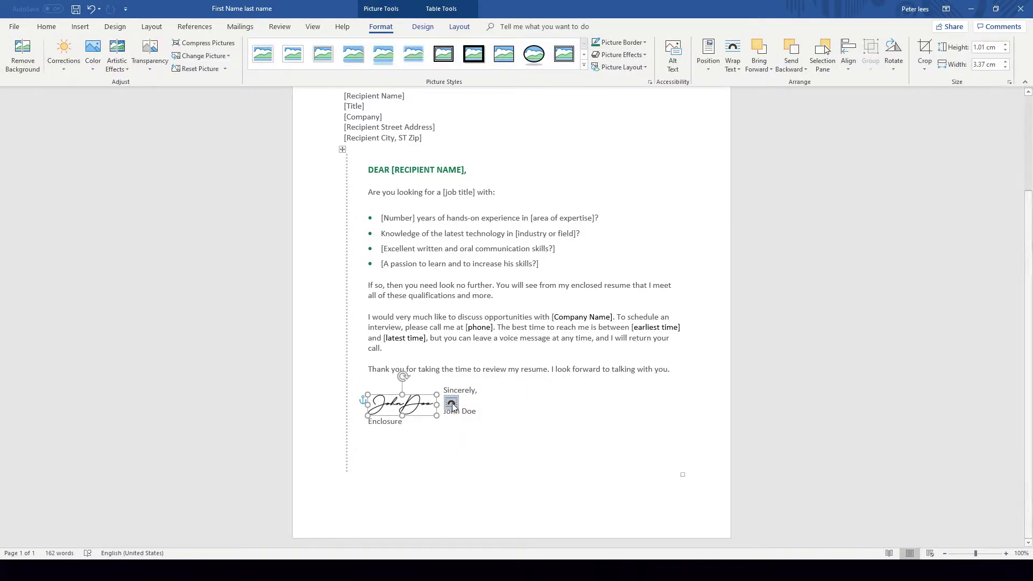
click(621, 430)
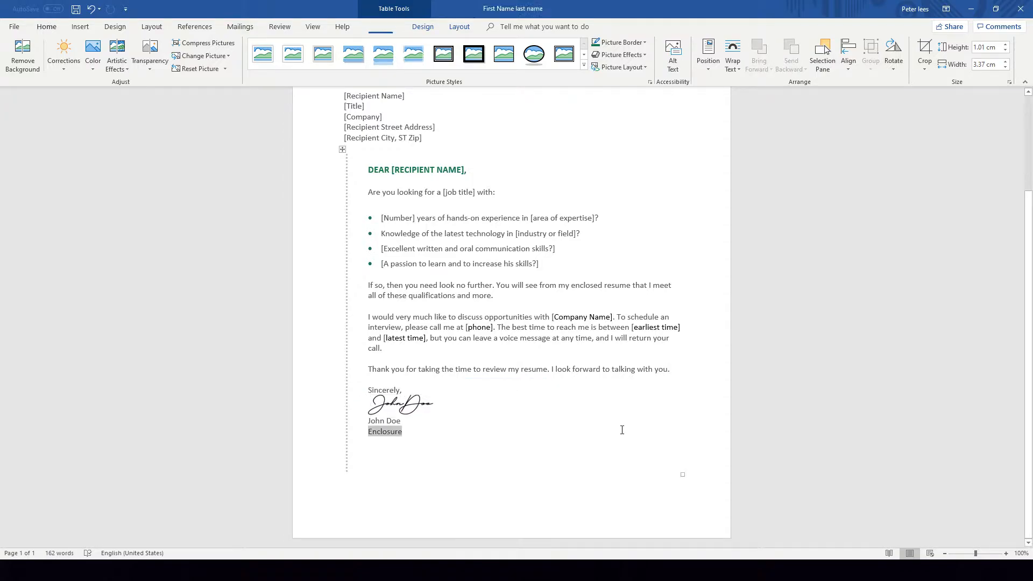
click(448, 407)
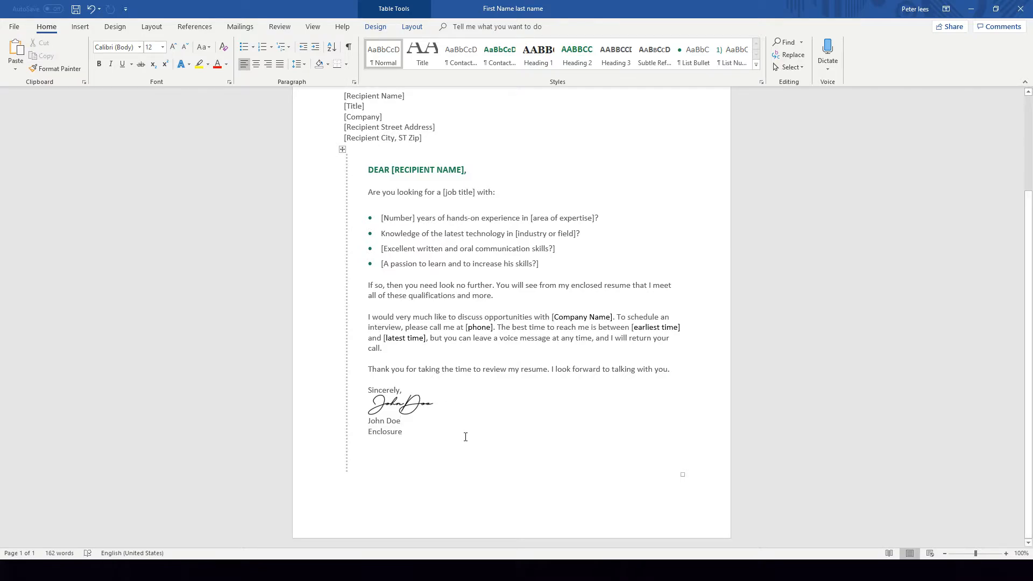
double_click(384, 431)
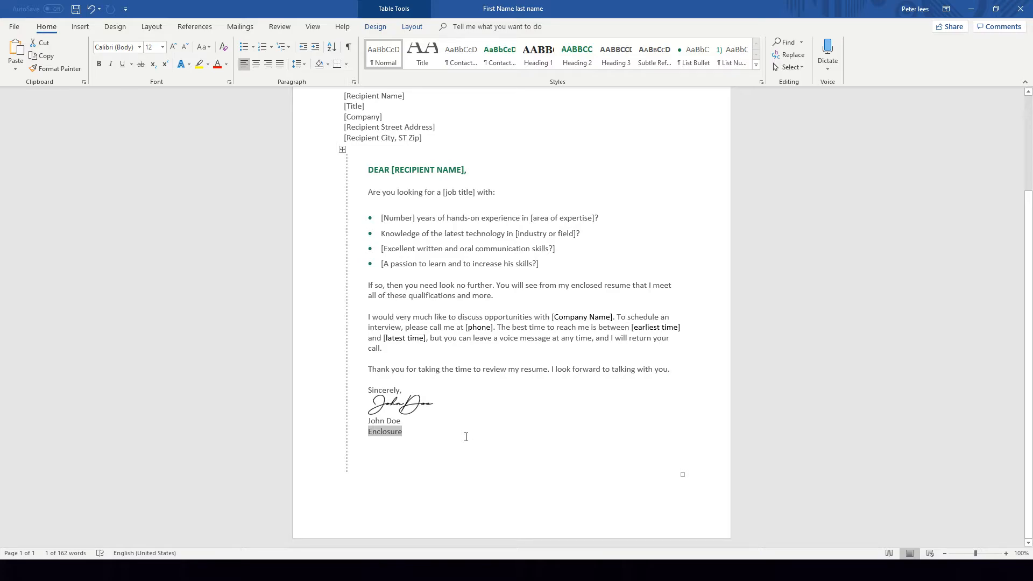